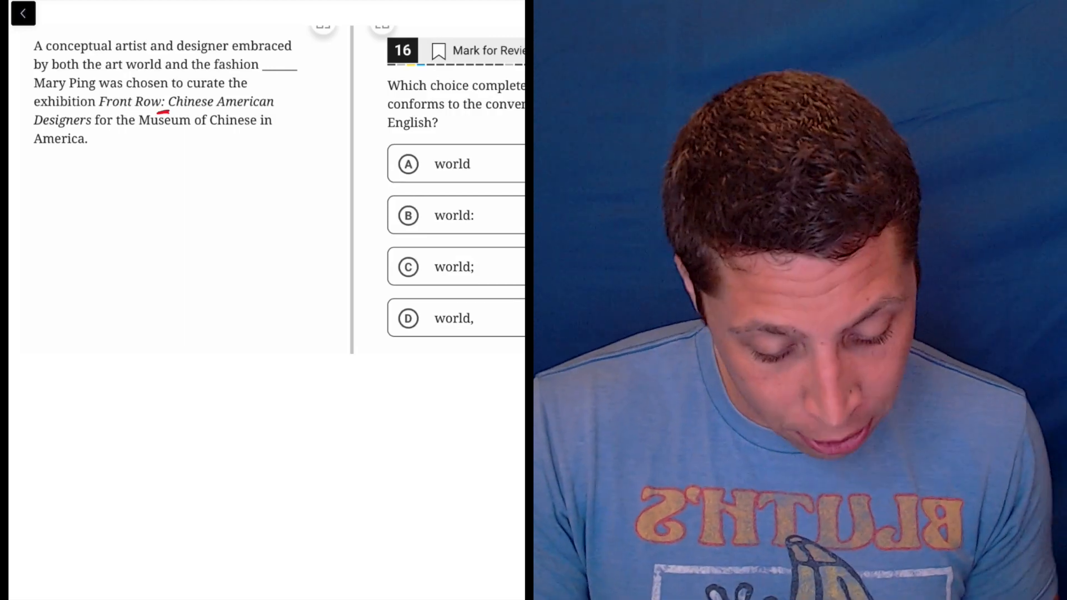
- Highlight 'Mary Ping was chosen to curate the exhibition' in green
left_click_drag(34, 83, 257, 83)
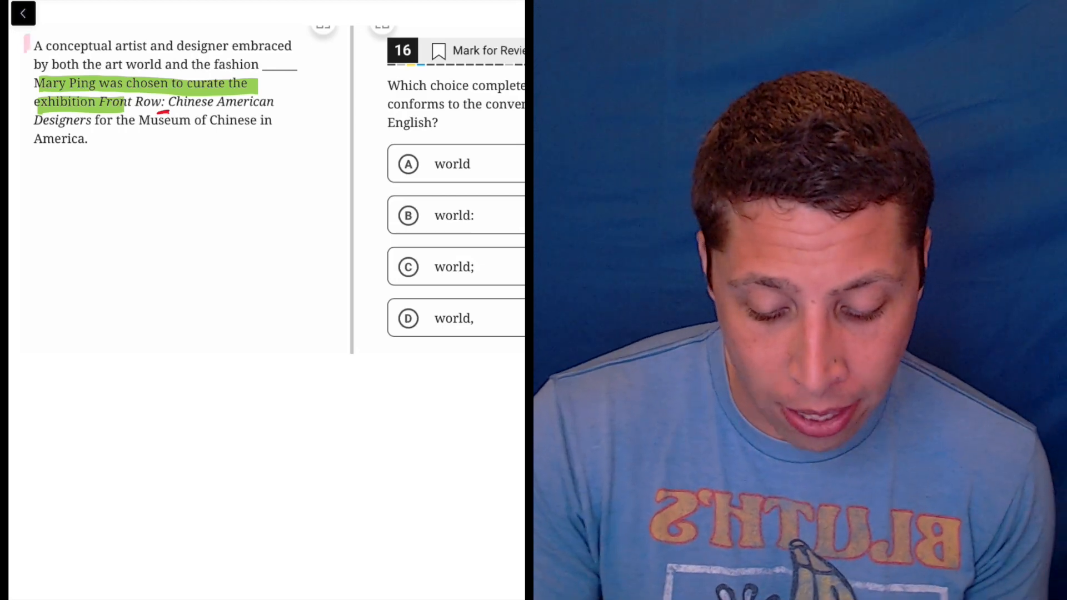
- Highlight the introductory clause pink, circle choice D, and cross out choice A
left_click_drag(32, 45, 295, 64)
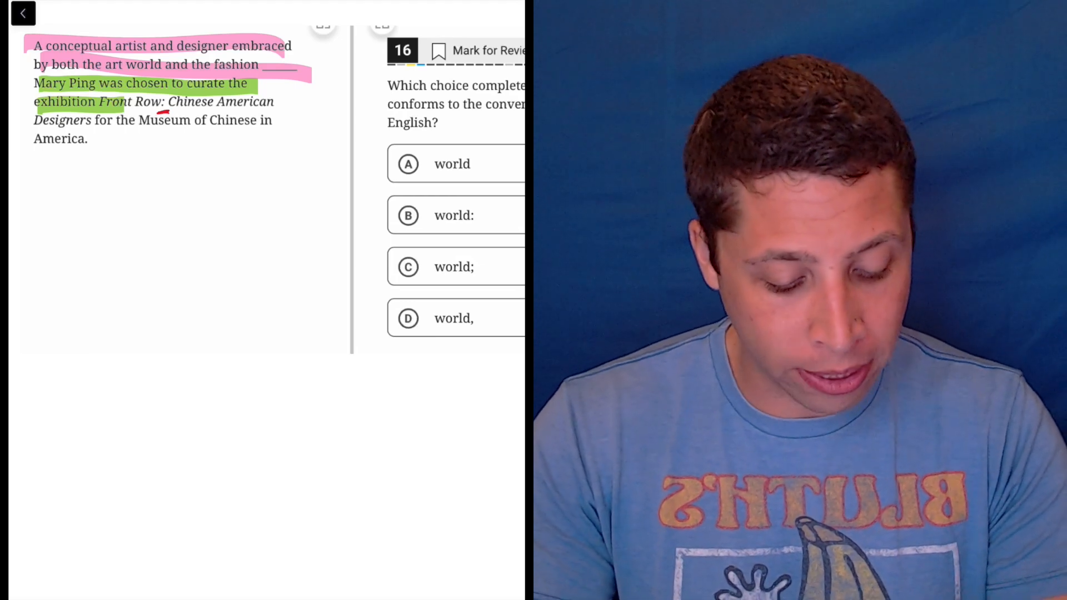
left_click(407, 319)
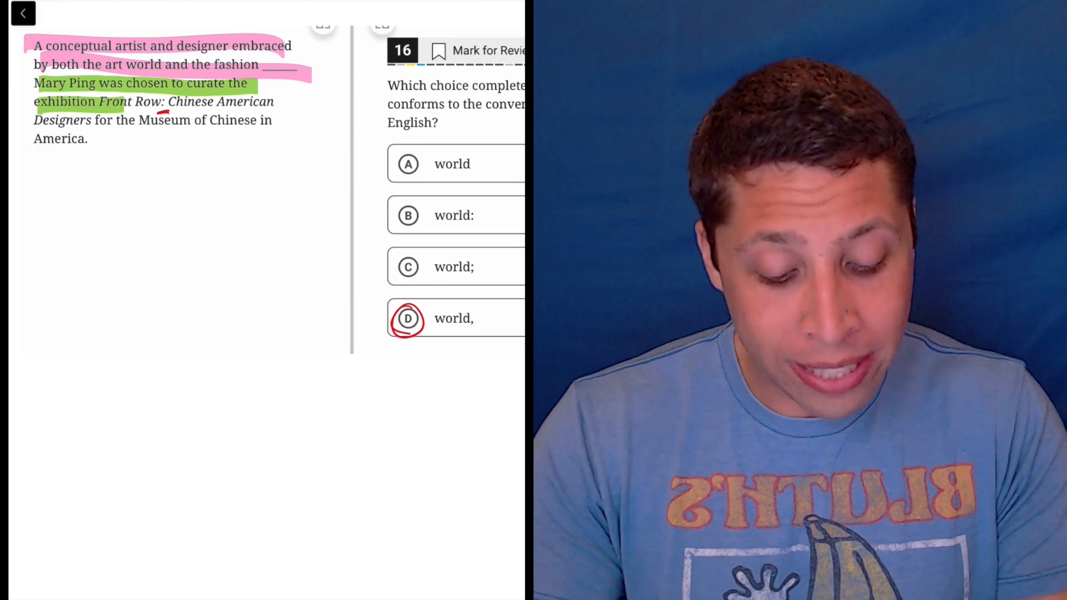
left_click(407, 164)
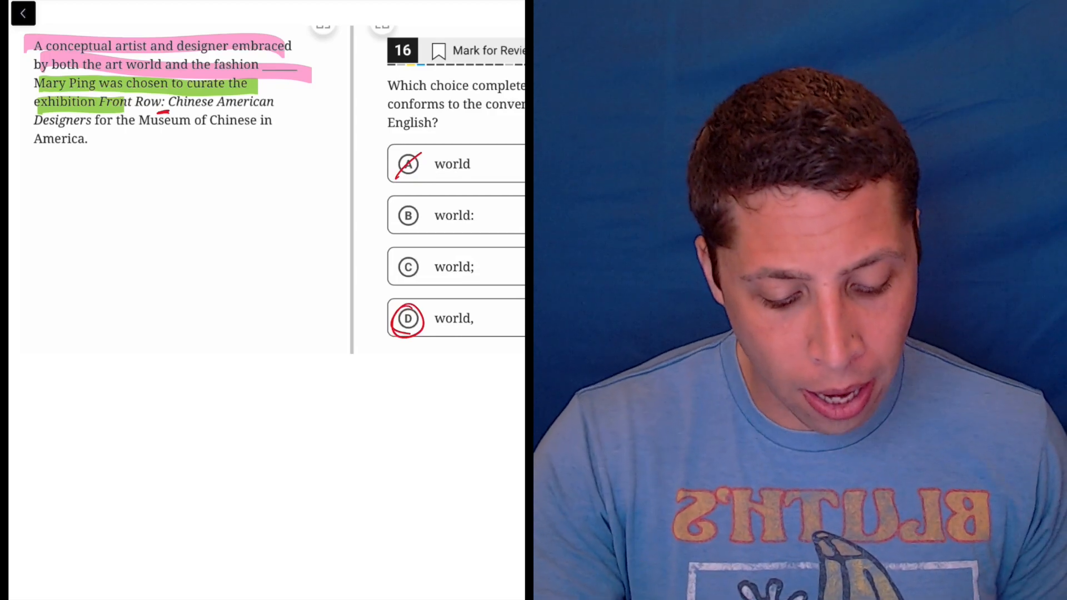
- Cross out choice B and write the notes 'Sent : —' and 'Sent ; Sent'
left_click(408, 215)
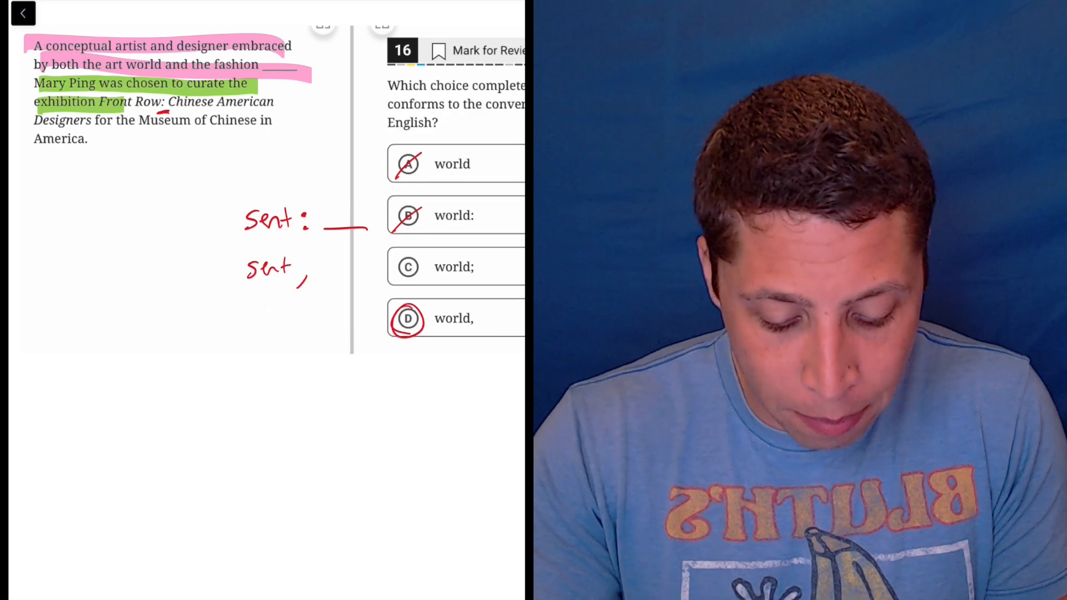
type("; Sent")
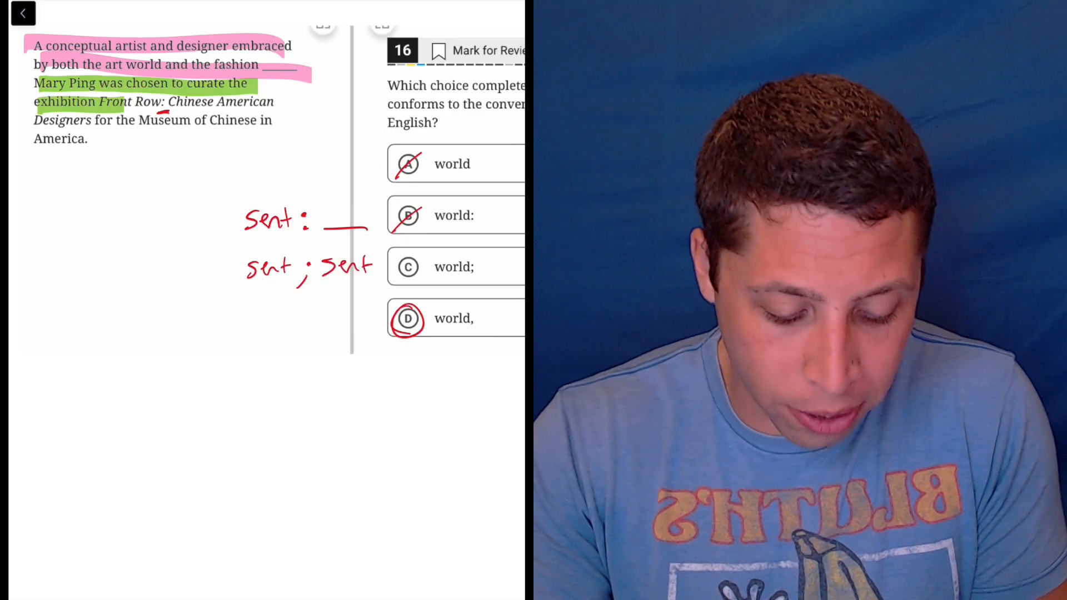